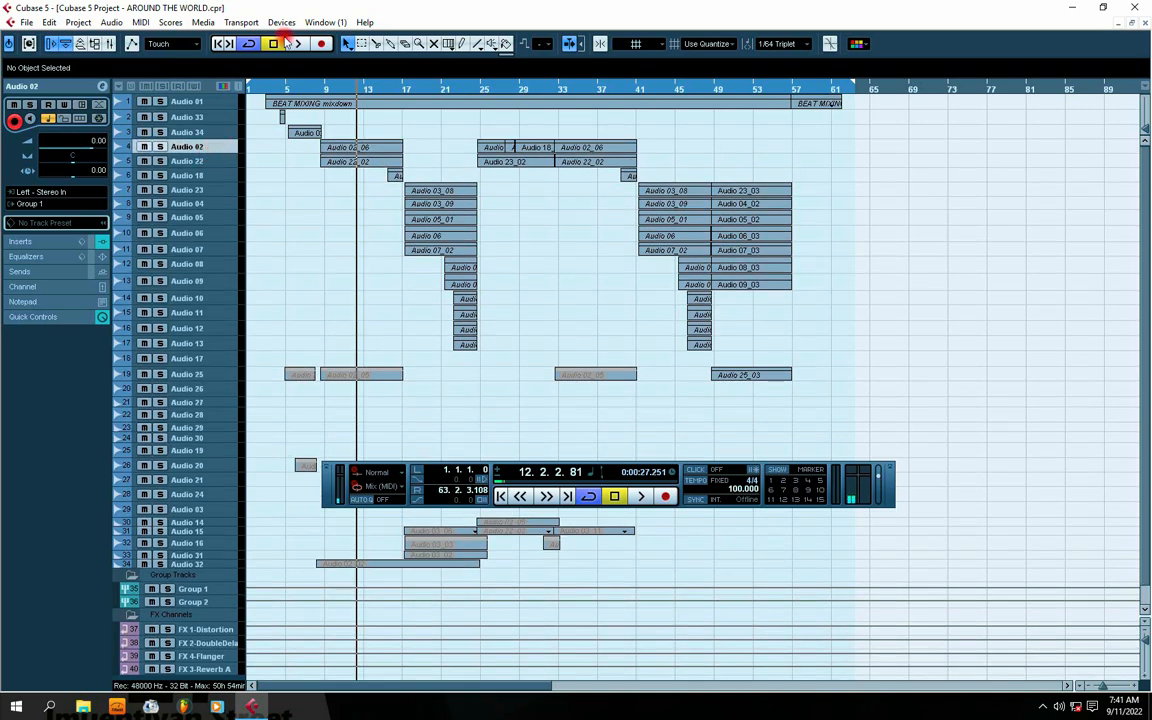
# Show the Devices menu with its device windows and setup commands.
pyautogui.click(282, 22)
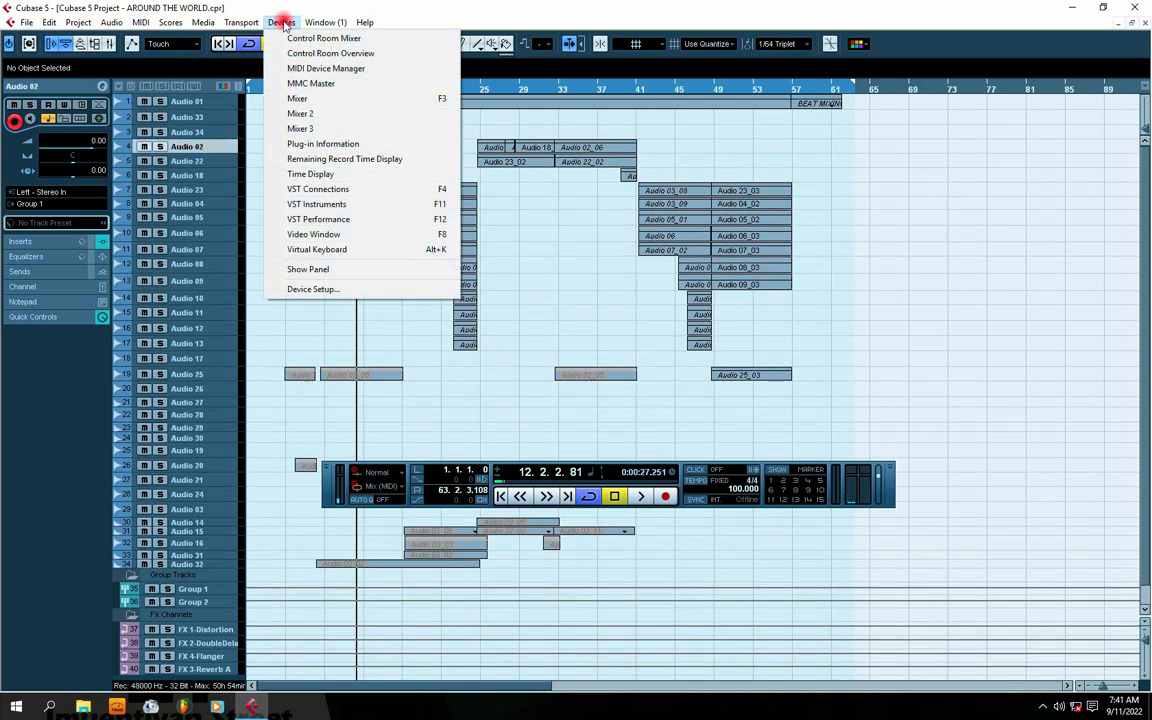
pyautogui.moveTo(312, 288)
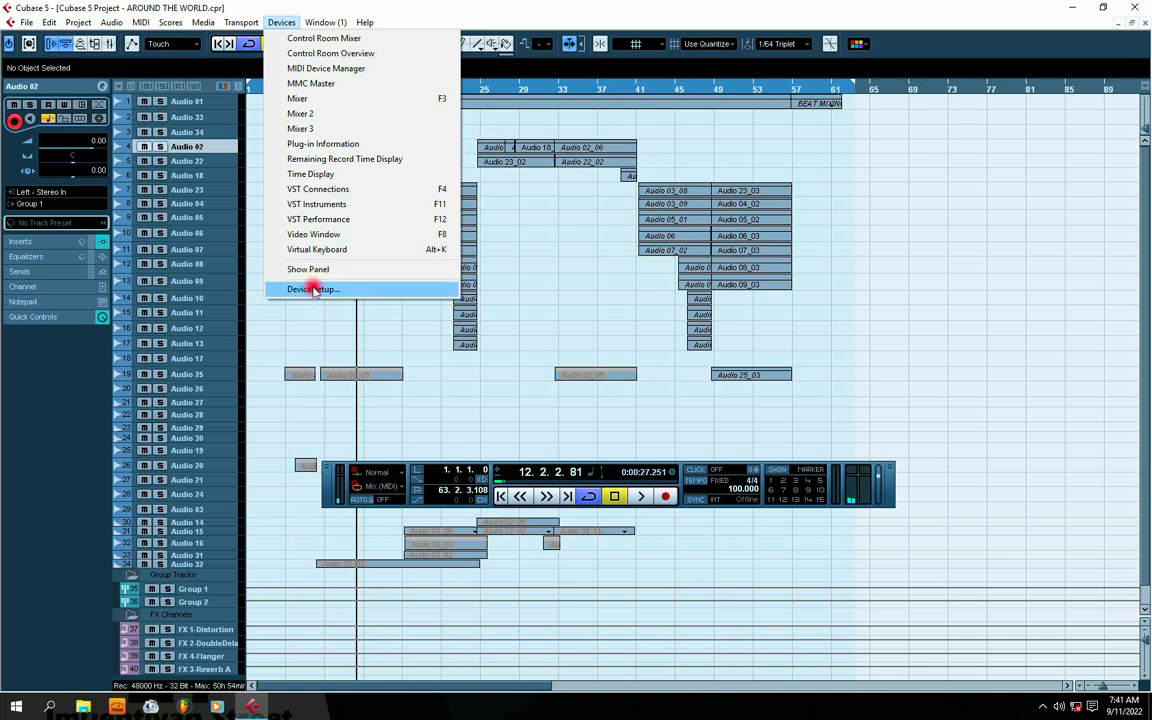
pyautogui.moveTo(318, 292)
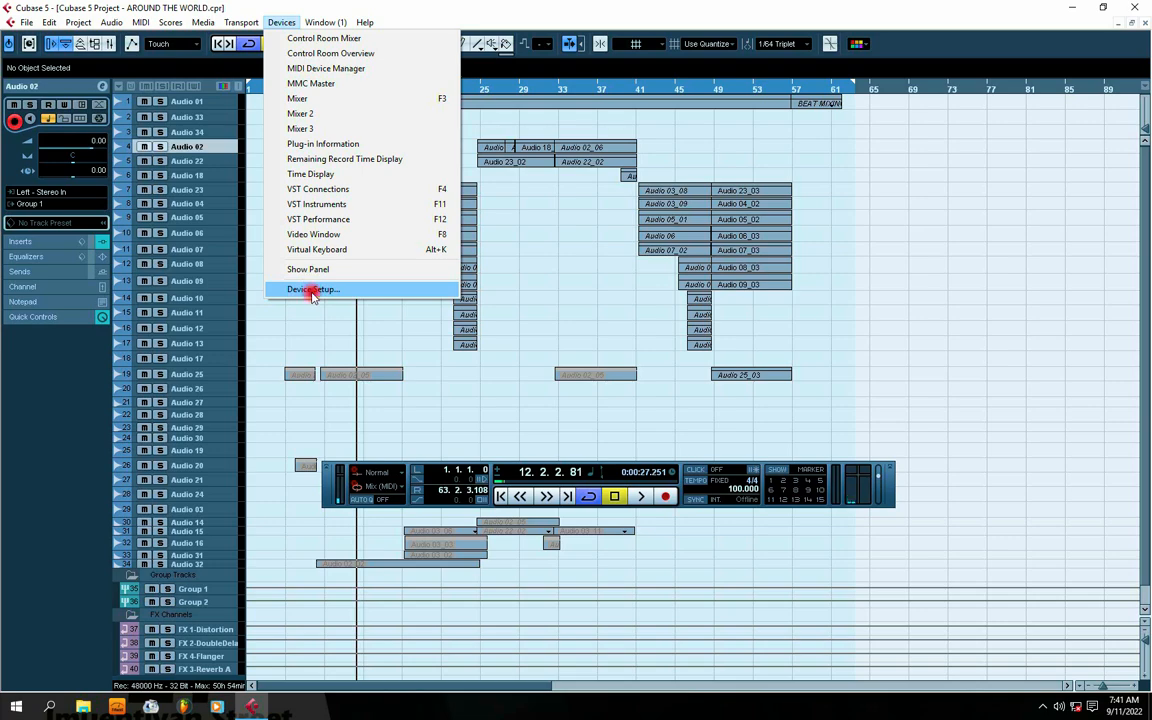
# Bring up Device Setup on VST Audio System, moved aside, with the ASIO Driver list showing.
pyautogui.click(312, 288)
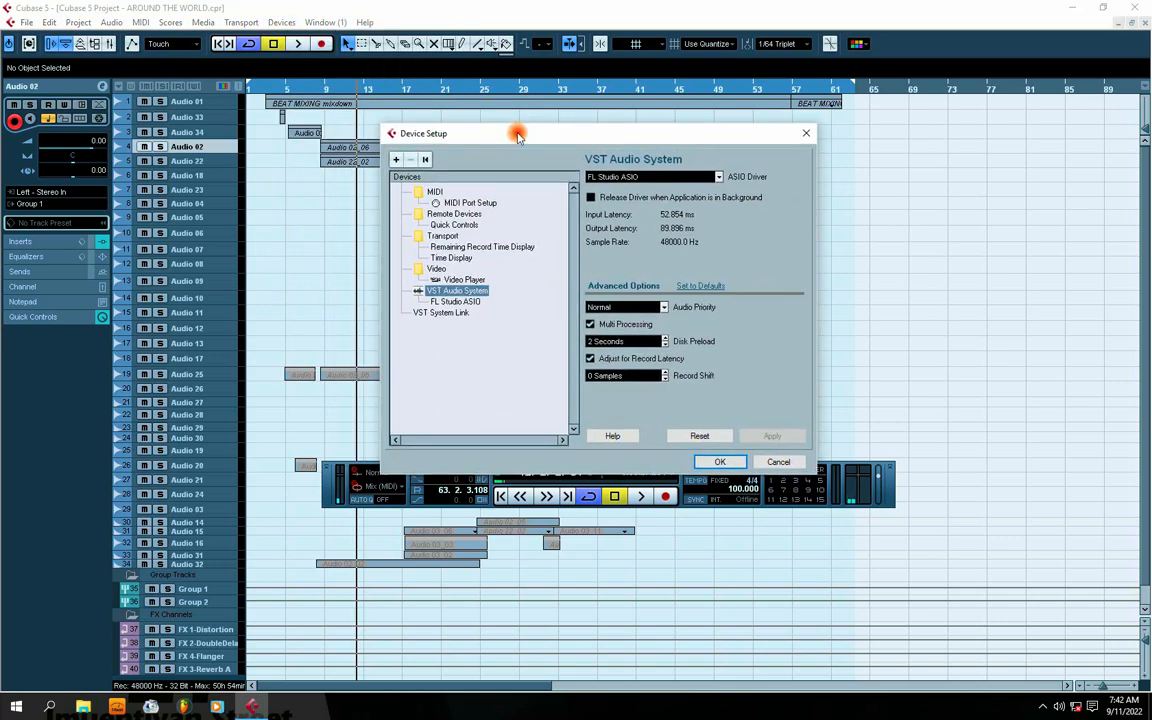
pyautogui.moveTo(518, 132); pyautogui.dragTo(476, 144)
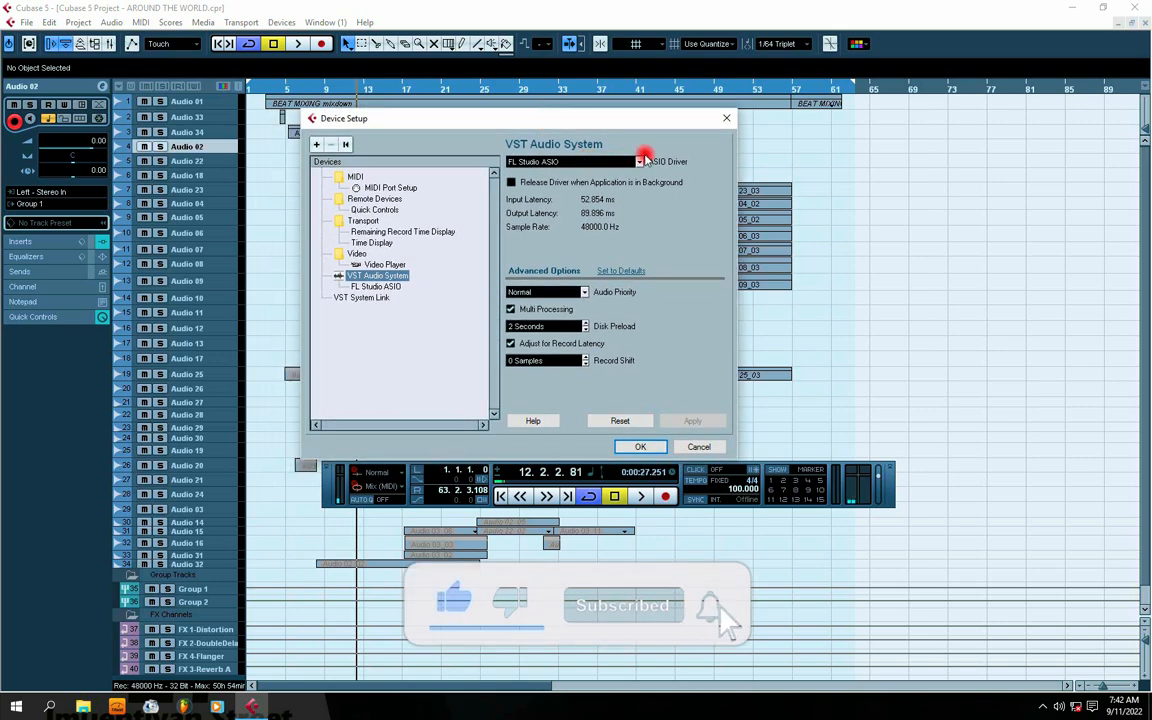
pyautogui.click(640, 160)
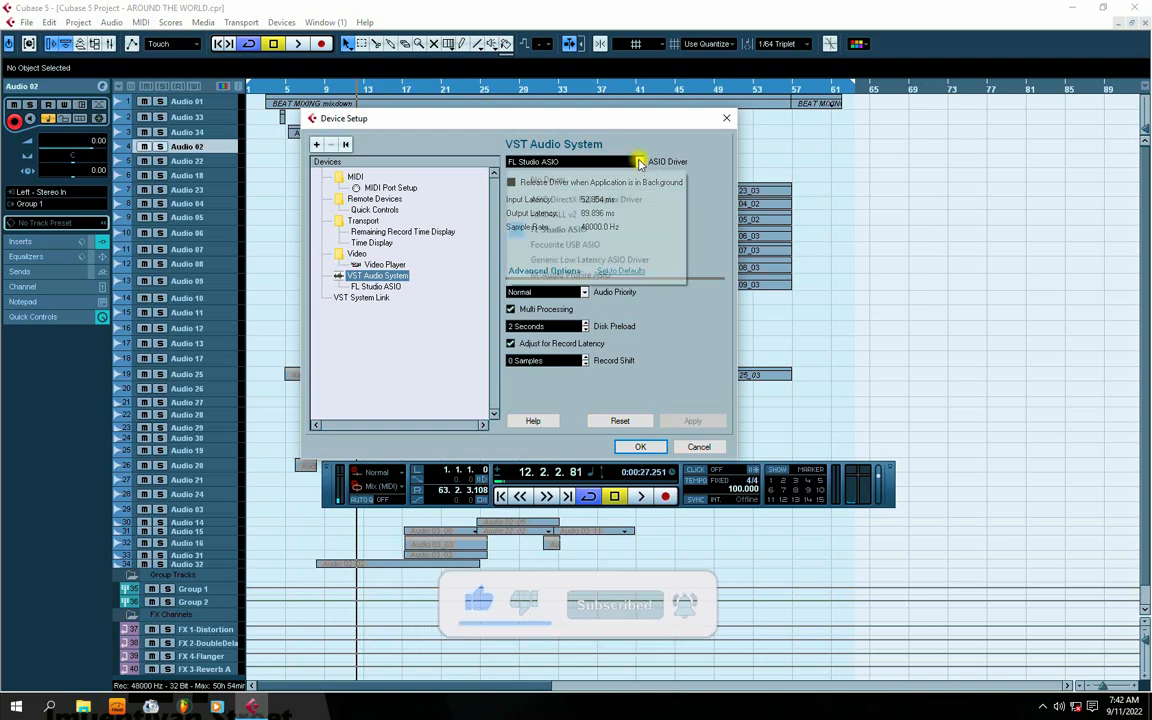
pyautogui.click(638, 162)
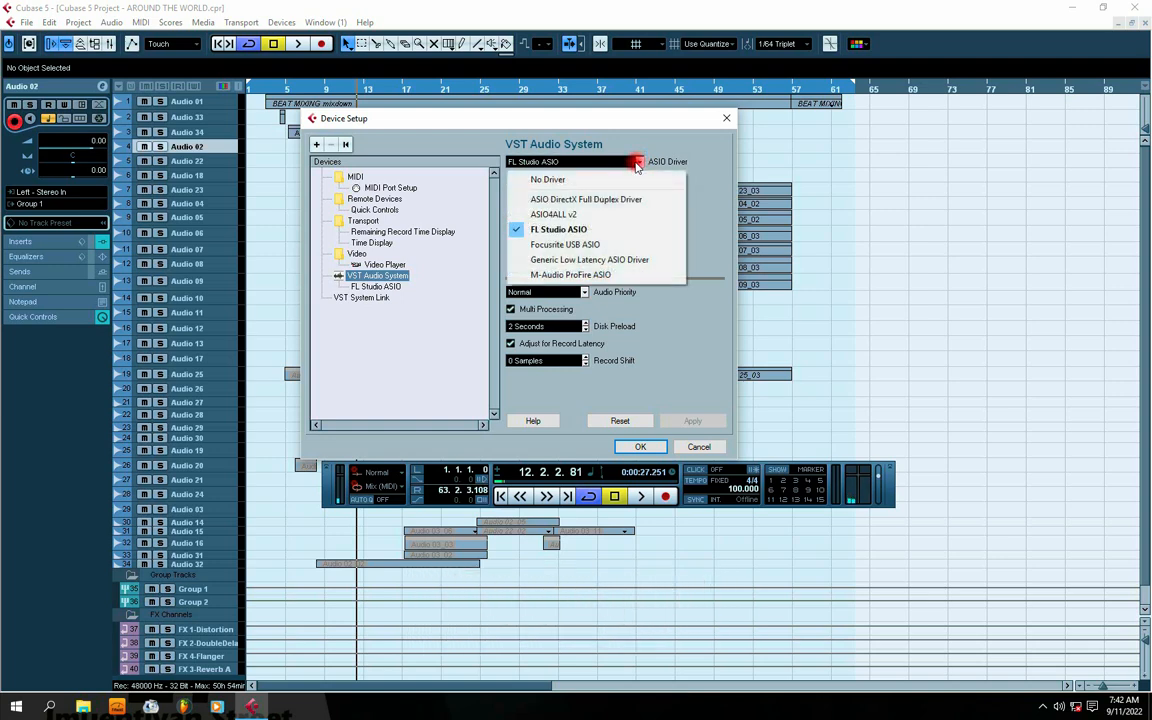
pyautogui.moveTo(588, 200)
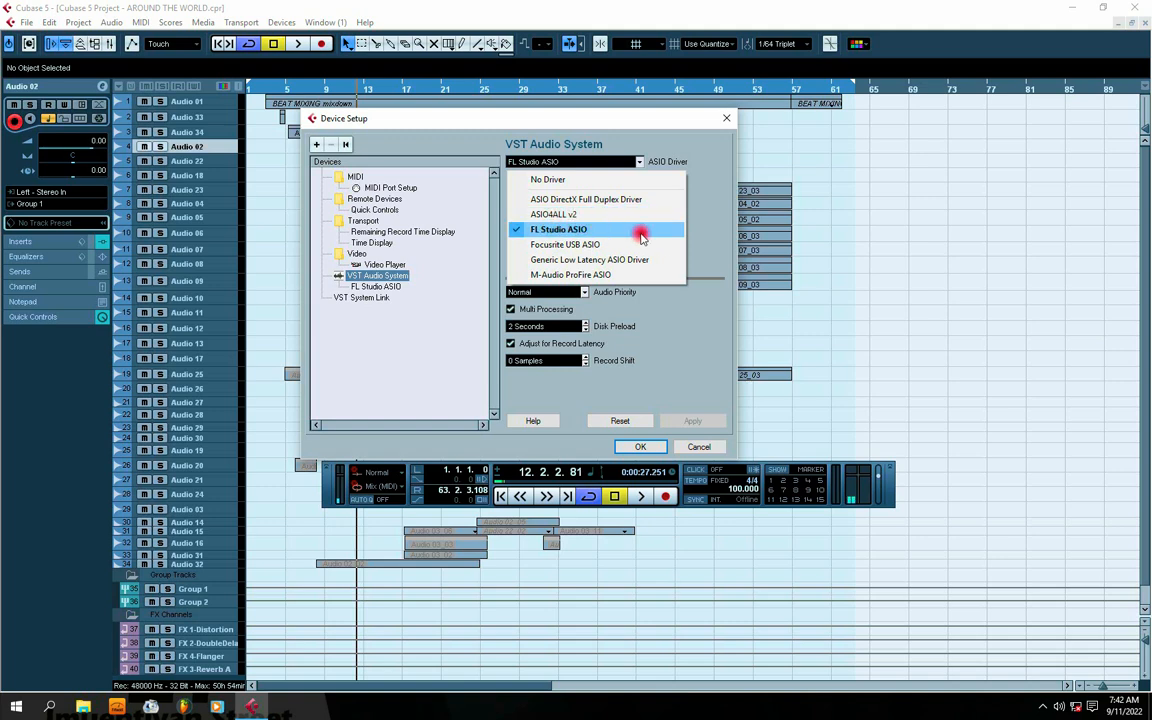
pyautogui.moveTo(592, 244)
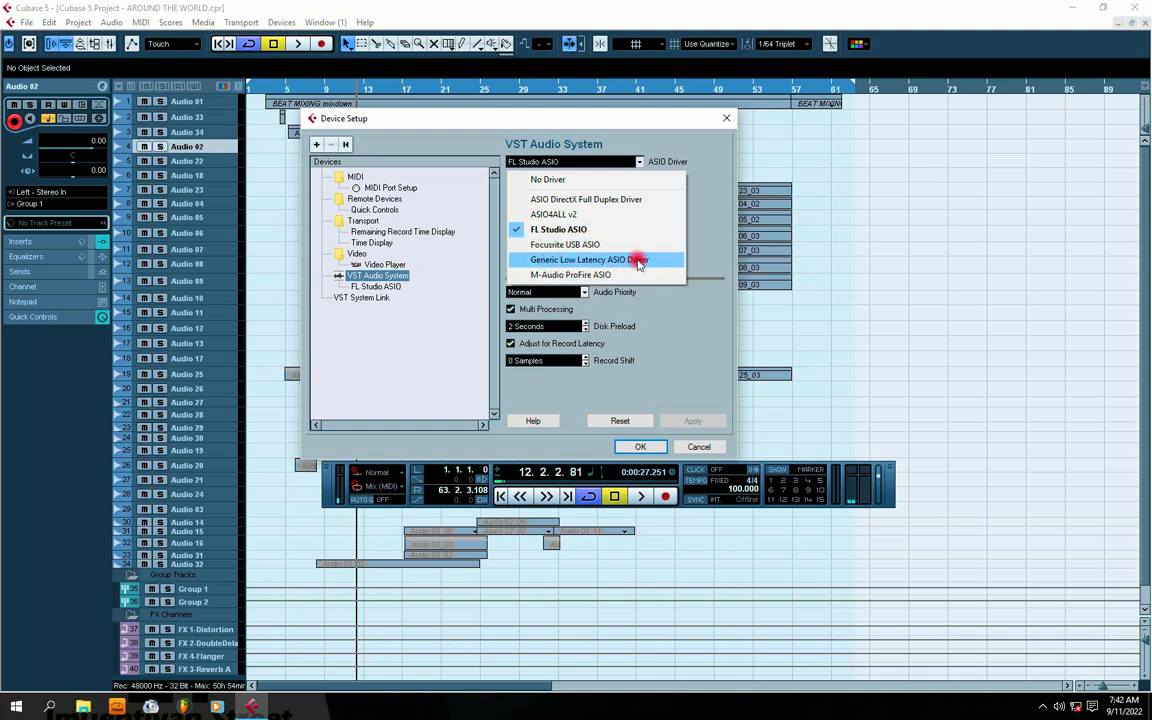
pyautogui.moveTo(570, 274)
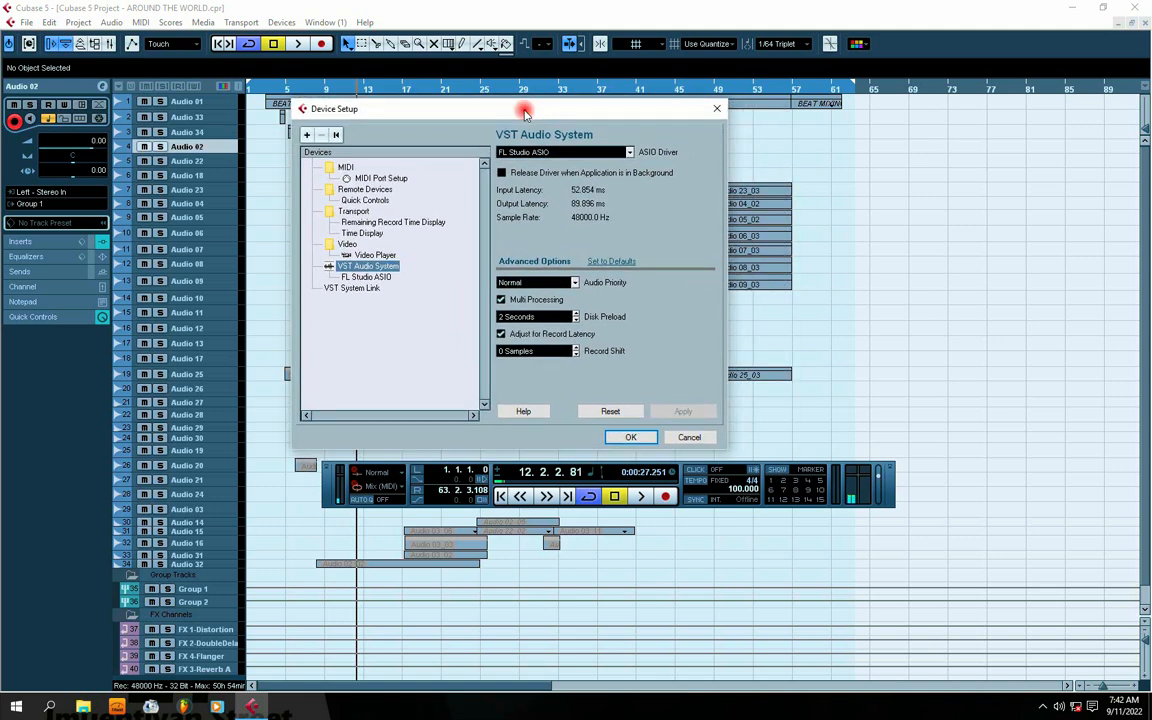
pyautogui.moveTo(604, 140)
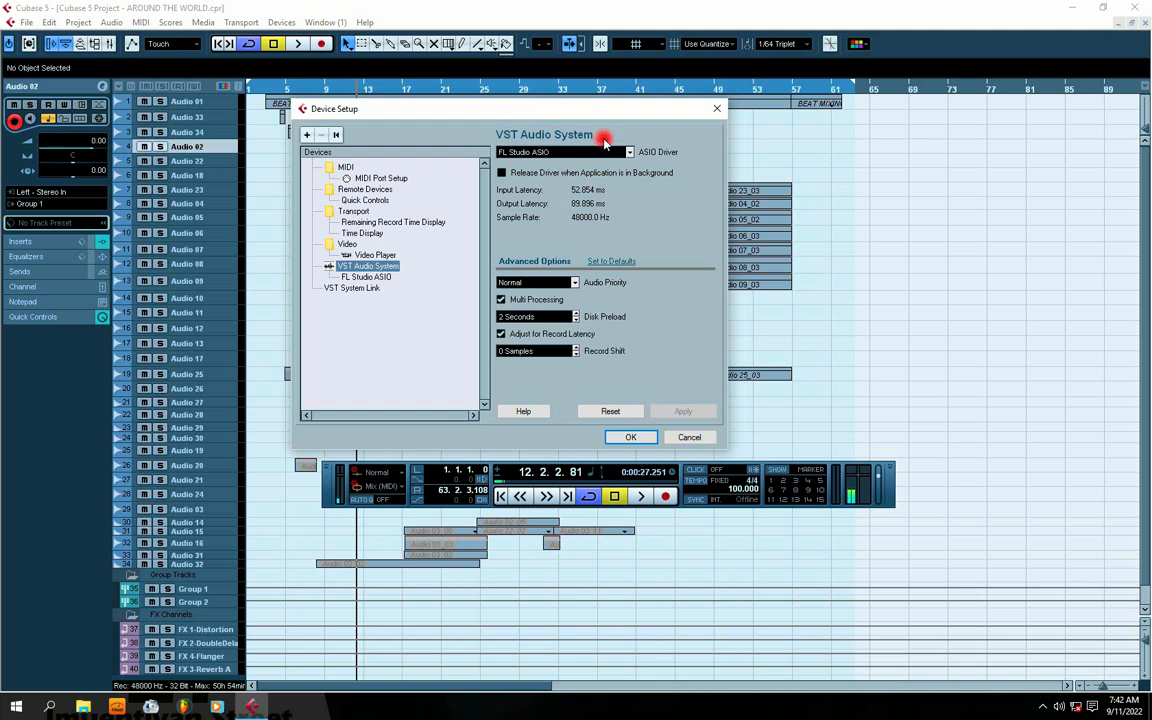
pyautogui.click(628, 152)
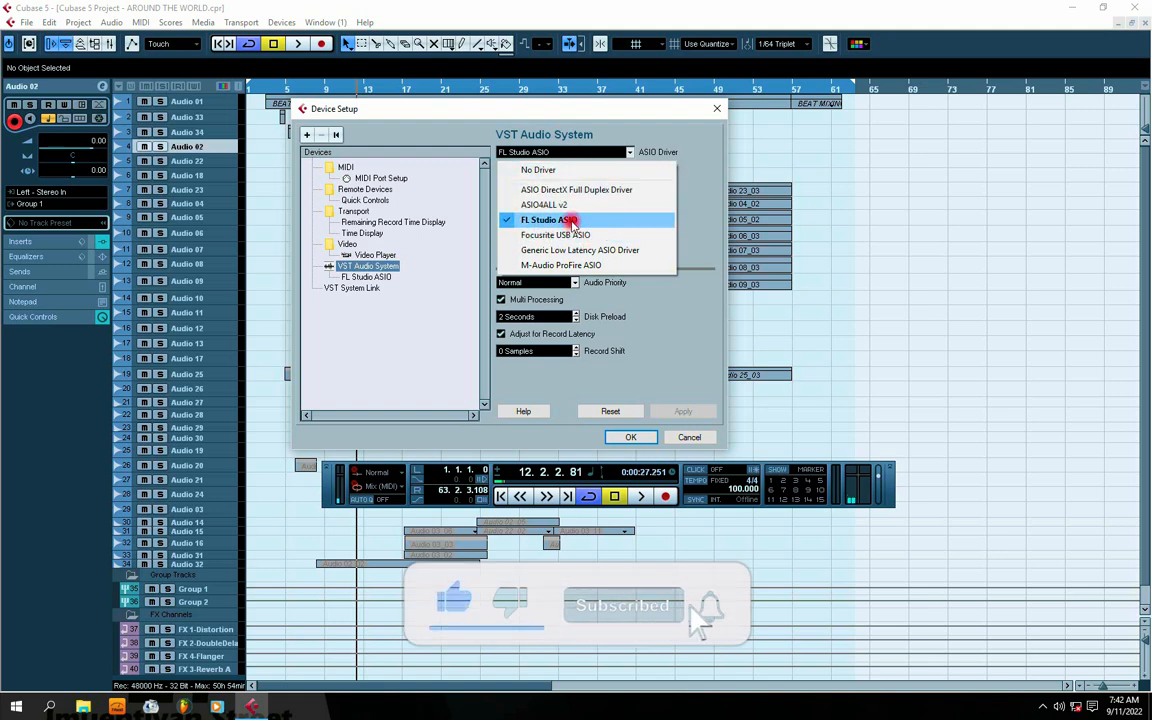
pyautogui.moveTo(556, 236)
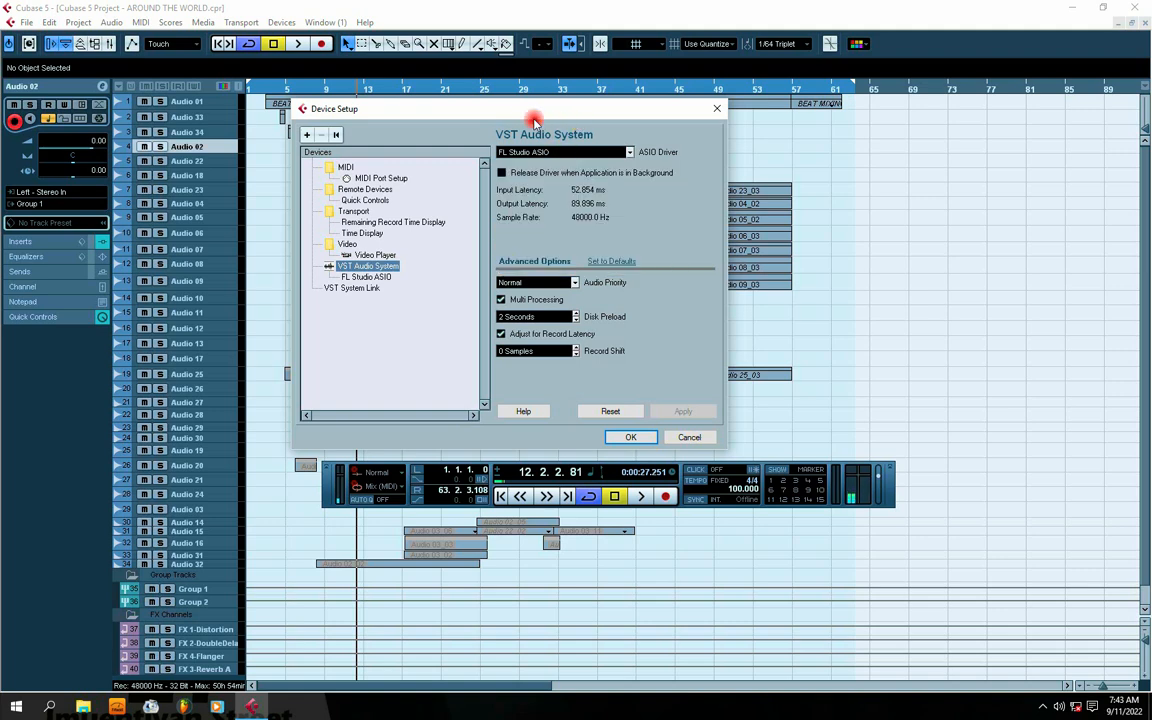
# Select FL Studio ASIO as the ASIO driver and confirm Device Setup with OK.
pyautogui.click(628, 156)
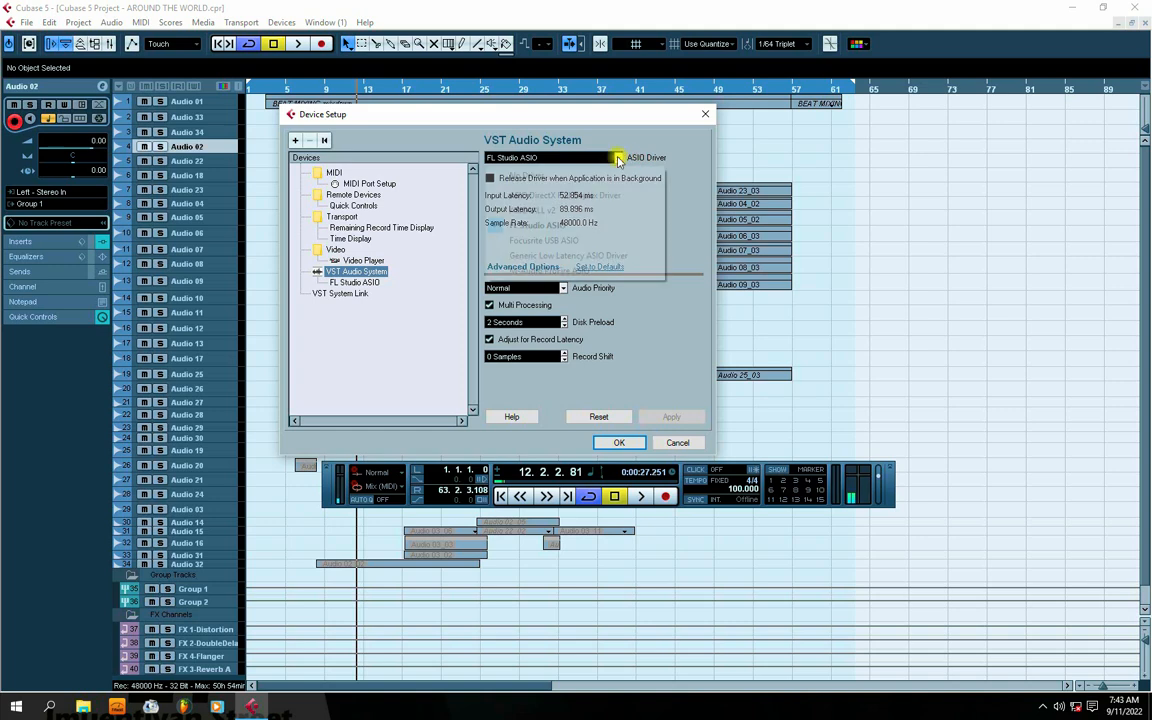
pyautogui.click(624, 156)
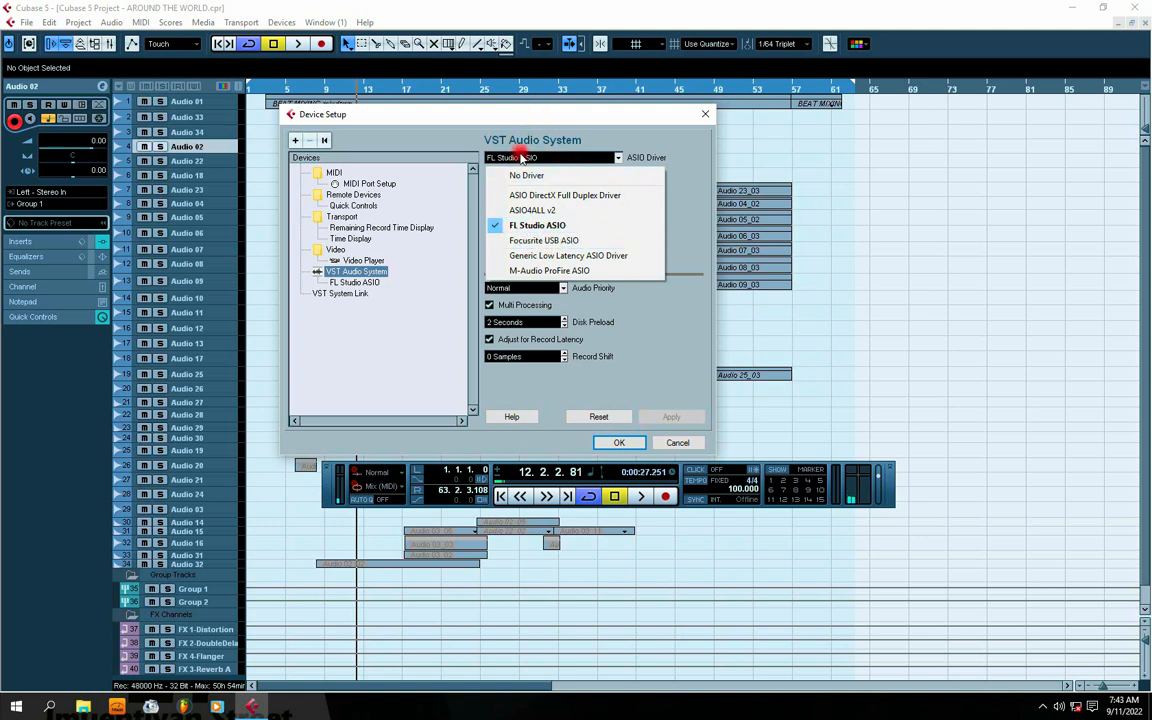
pyautogui.moveTo(684, 172)
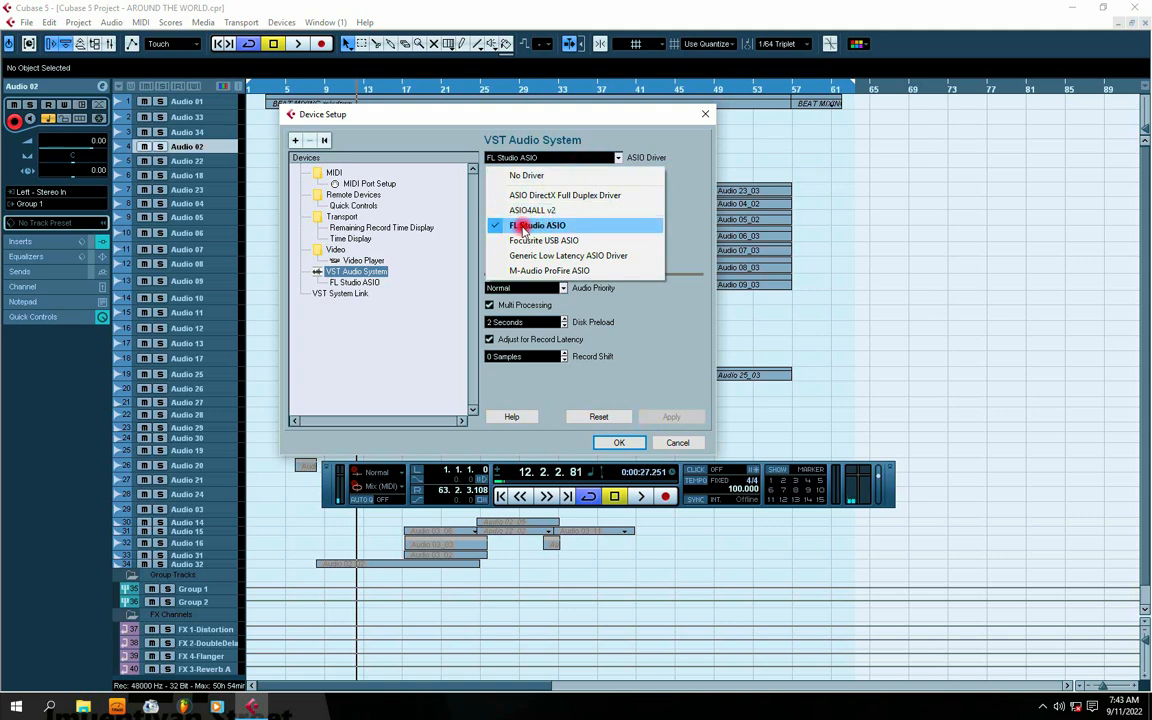
pyautogui.click(538, 224)
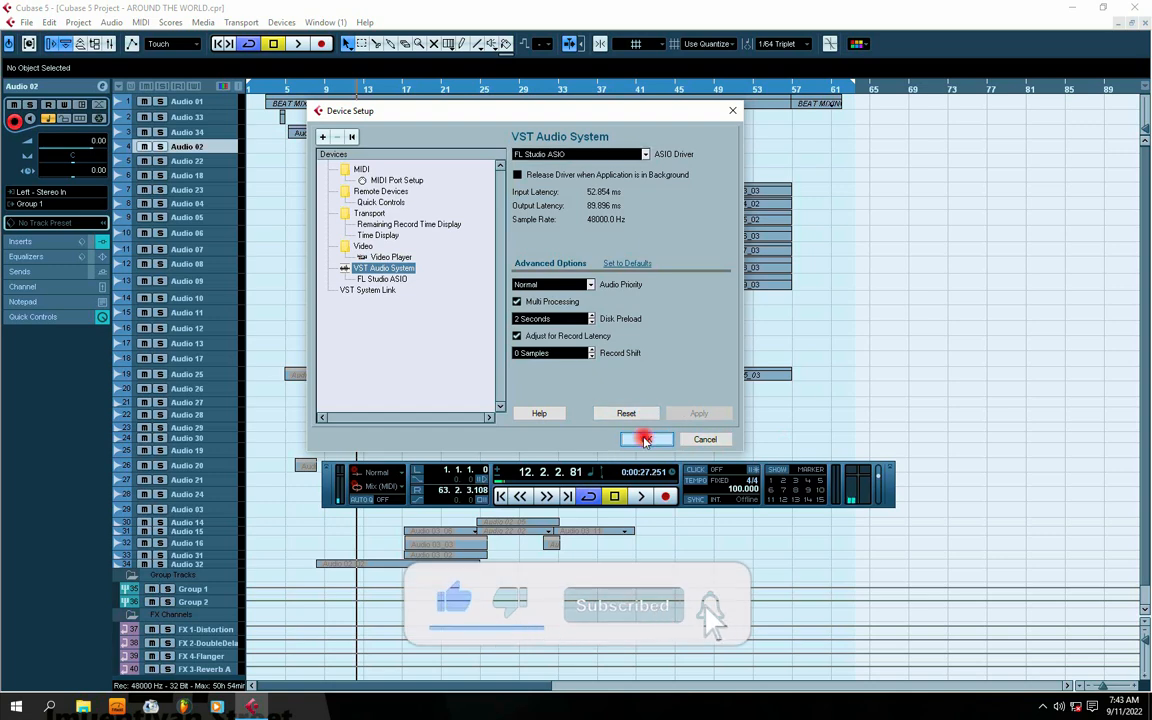
pyautogui.click(644, 440)
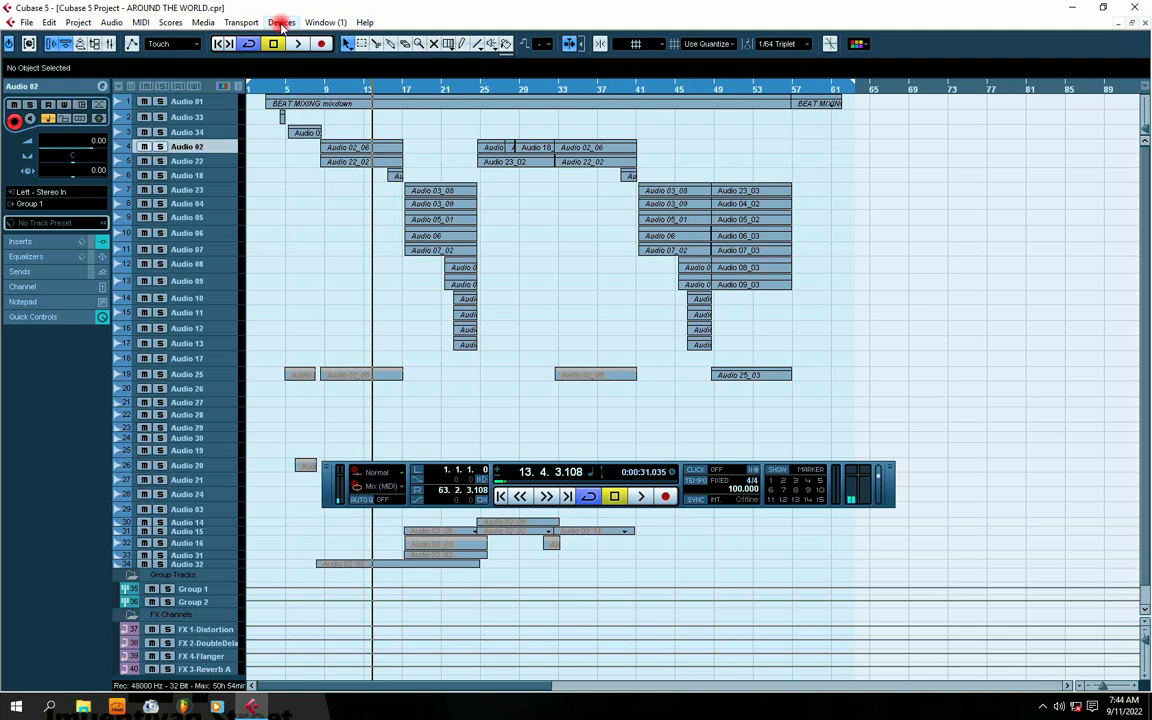
# Reopen Device Setup from the Devices menu, still showing FL Studio ASIO as driver.
pyautogui.click(280, 22)
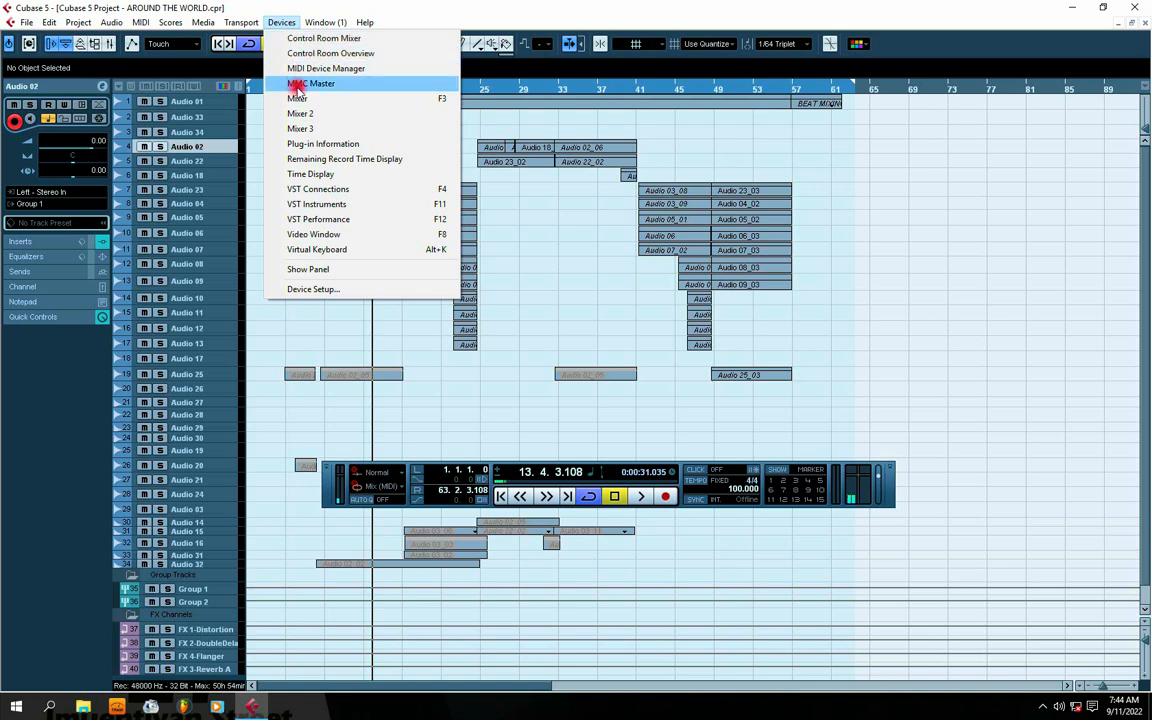
pyautogui.moveTo(308, 268)
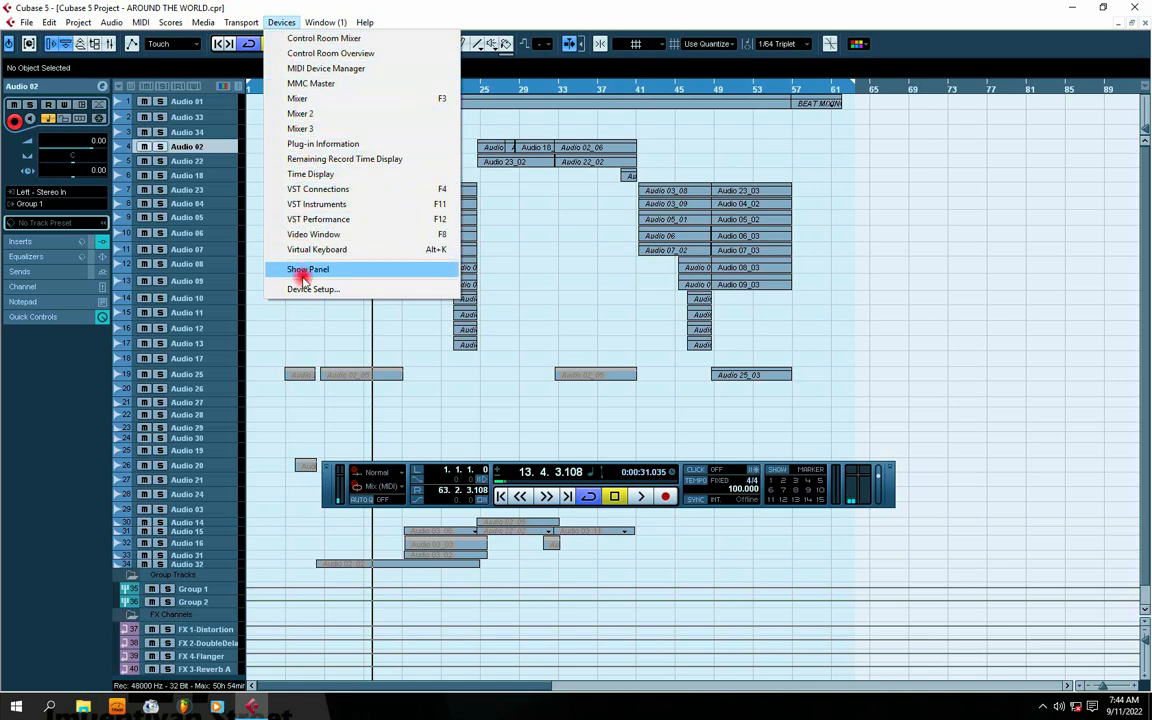
pyautogui.moveTo(312, 288)
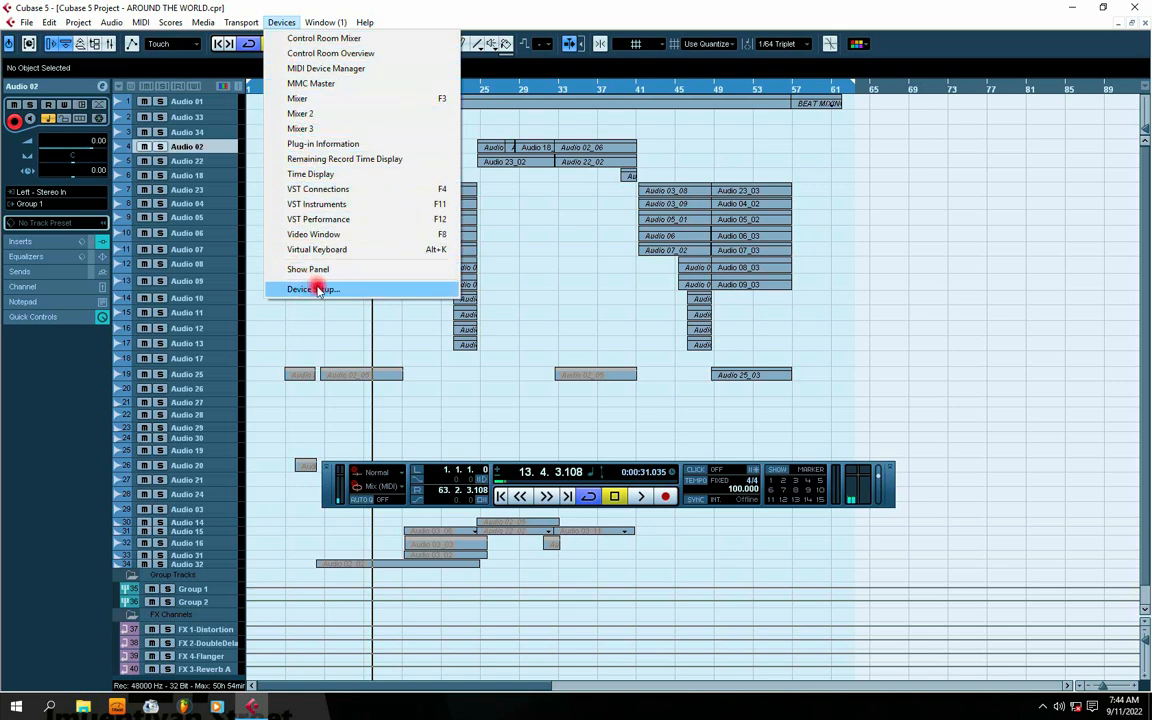
pyautogui.click(316, 188)
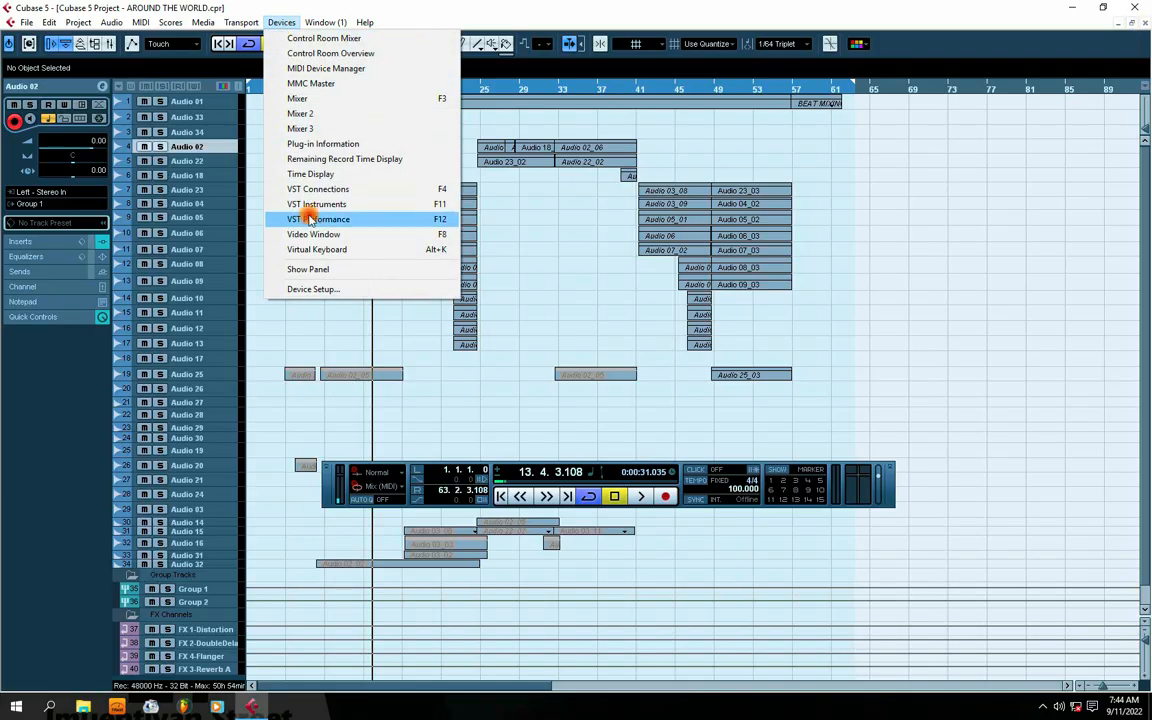
pyautogui.moveTo(312, 288)
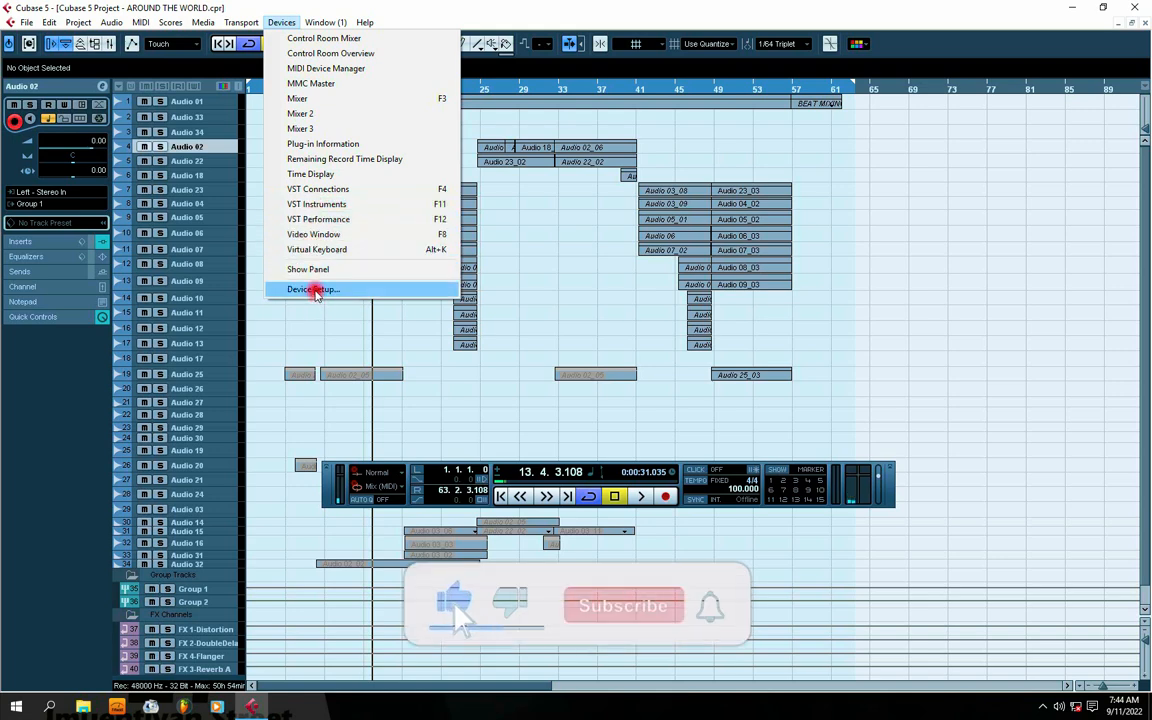
pyautogui.click(312, 288)
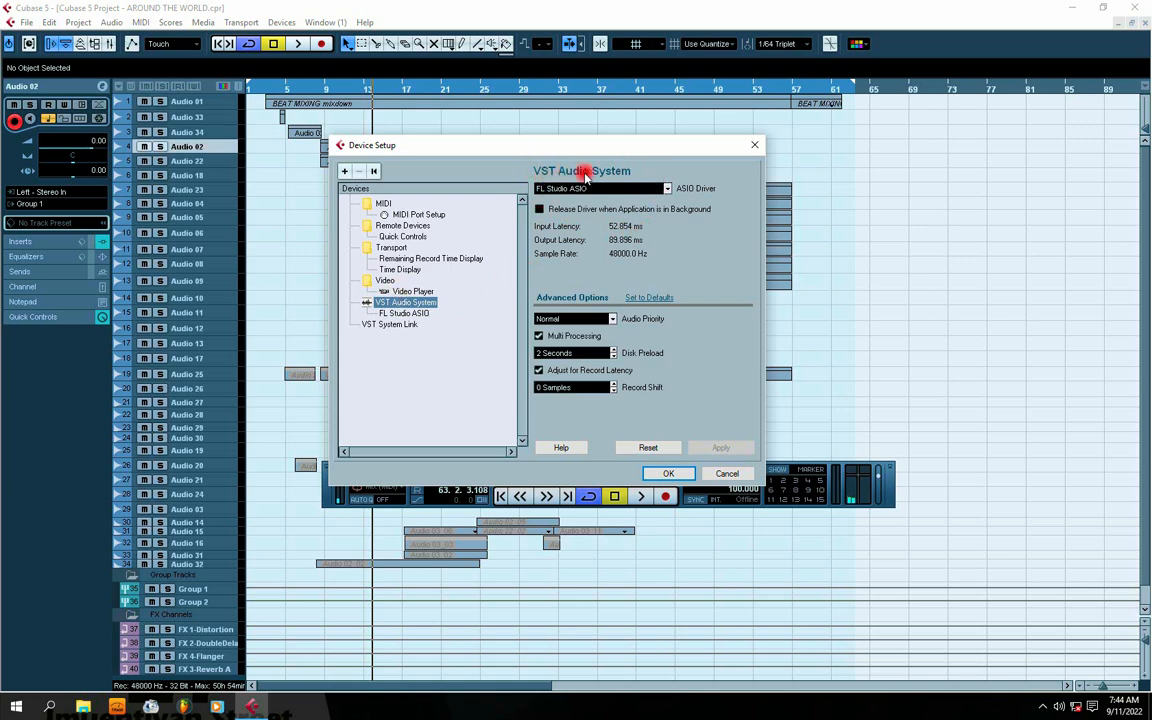
# Show the ASIO driver list, now including M-Audio ProFire, with FL Studio ASIO checked.
pyautogui.click(664, 188)
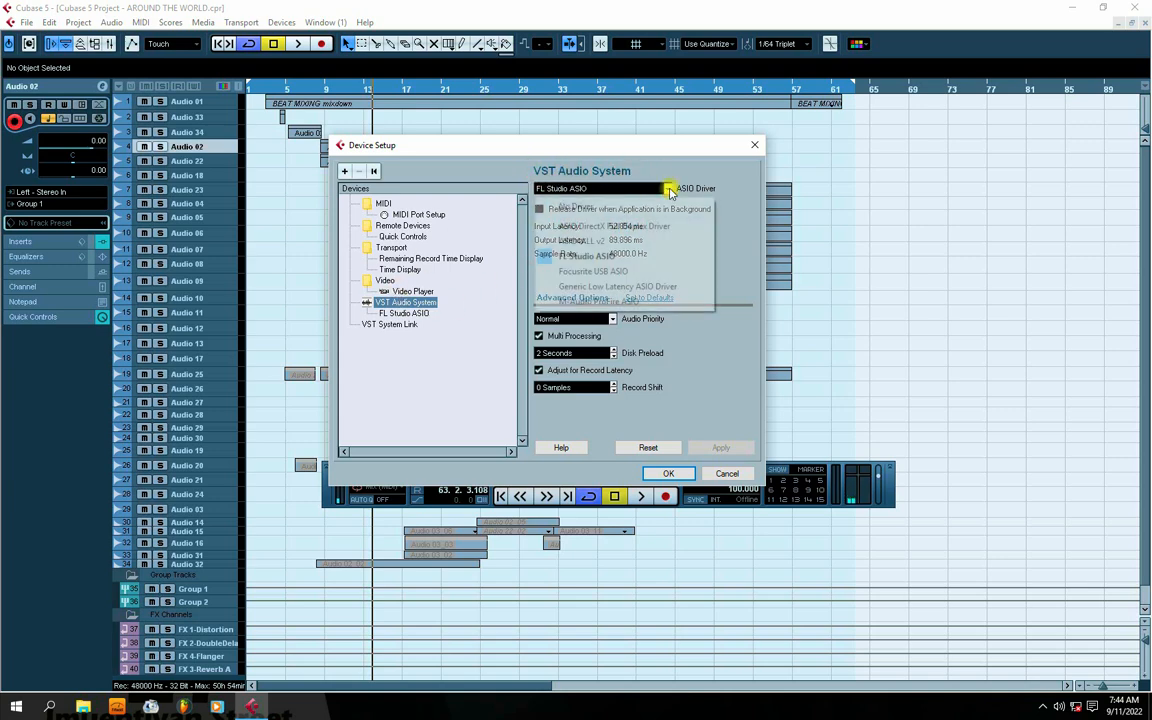
pyautogui.click(668, 188)
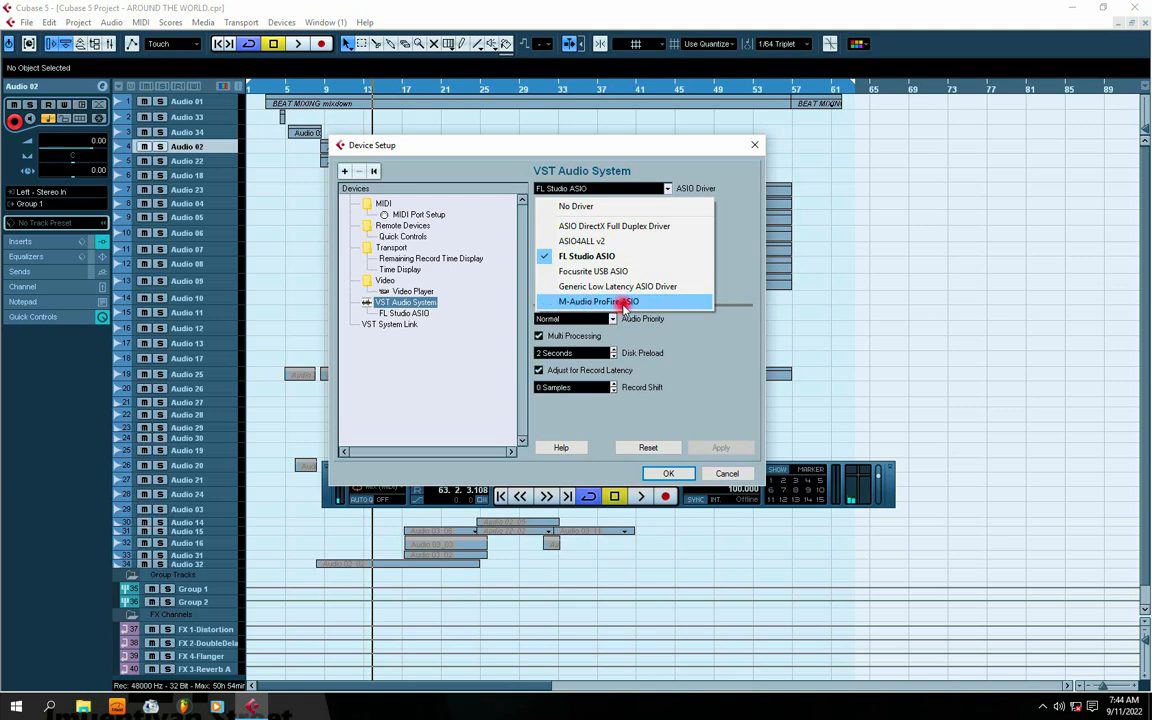
pyautogui.moveTo(556, 224)
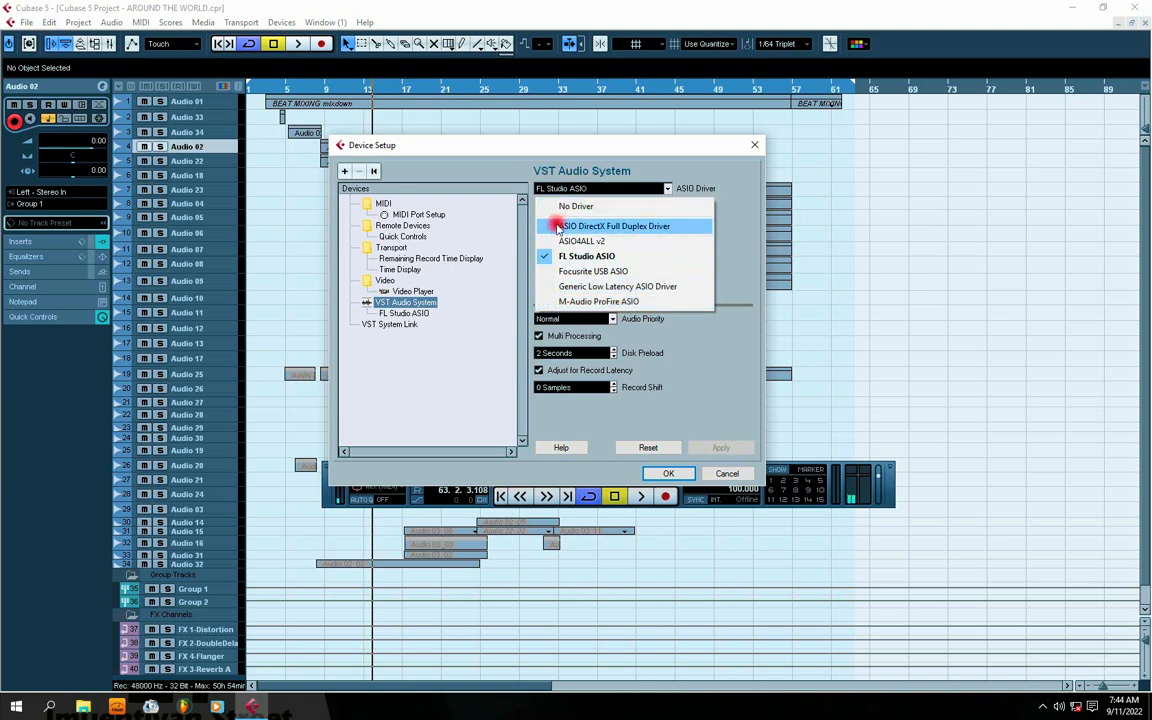
pyautogui.moveTo(628, 240)
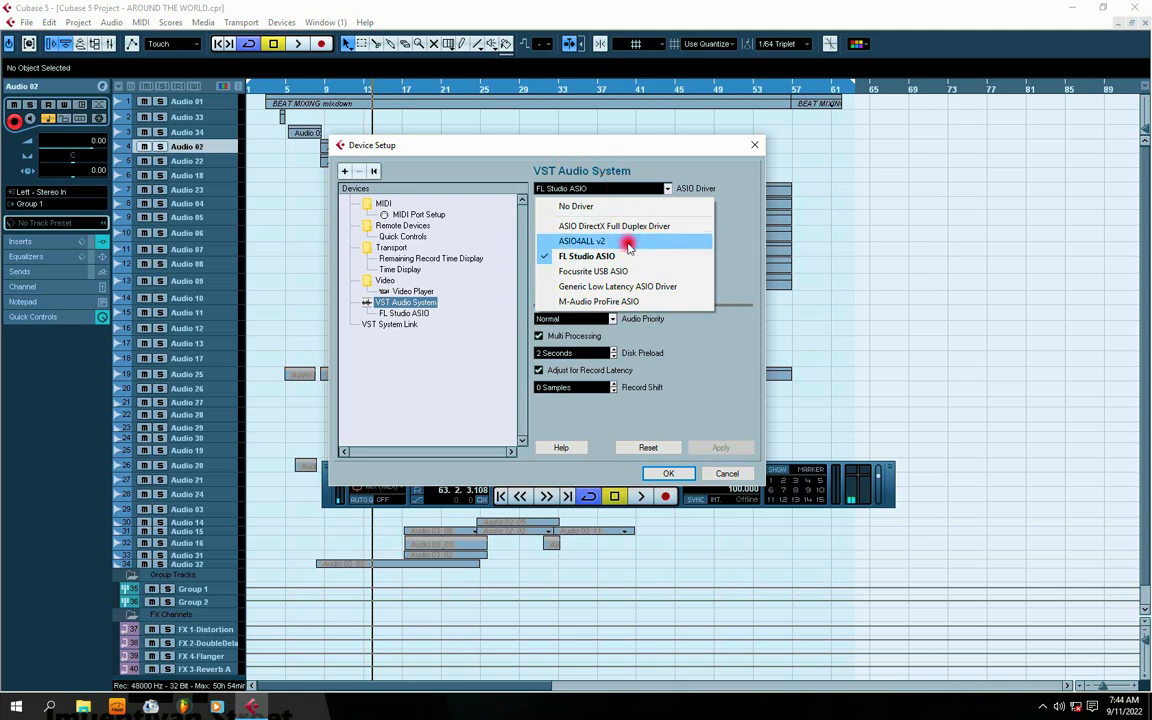
pyautogui.moveTo(588, 256)
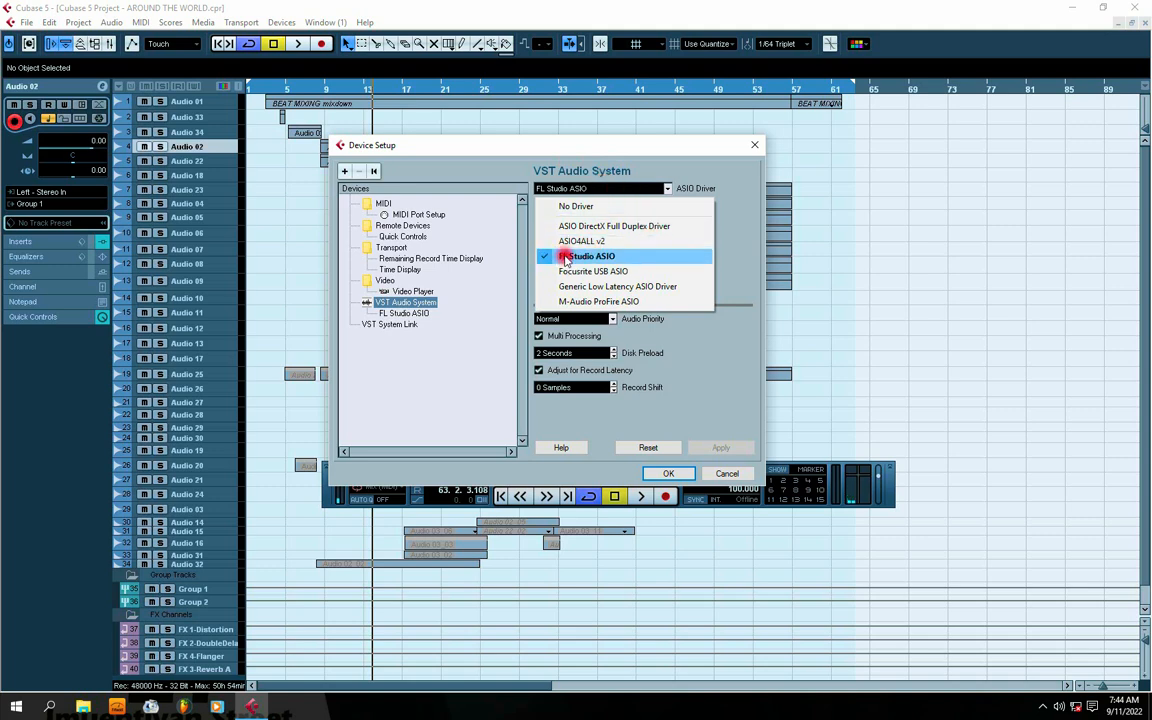
pyautogui.moveTo(580, 240)
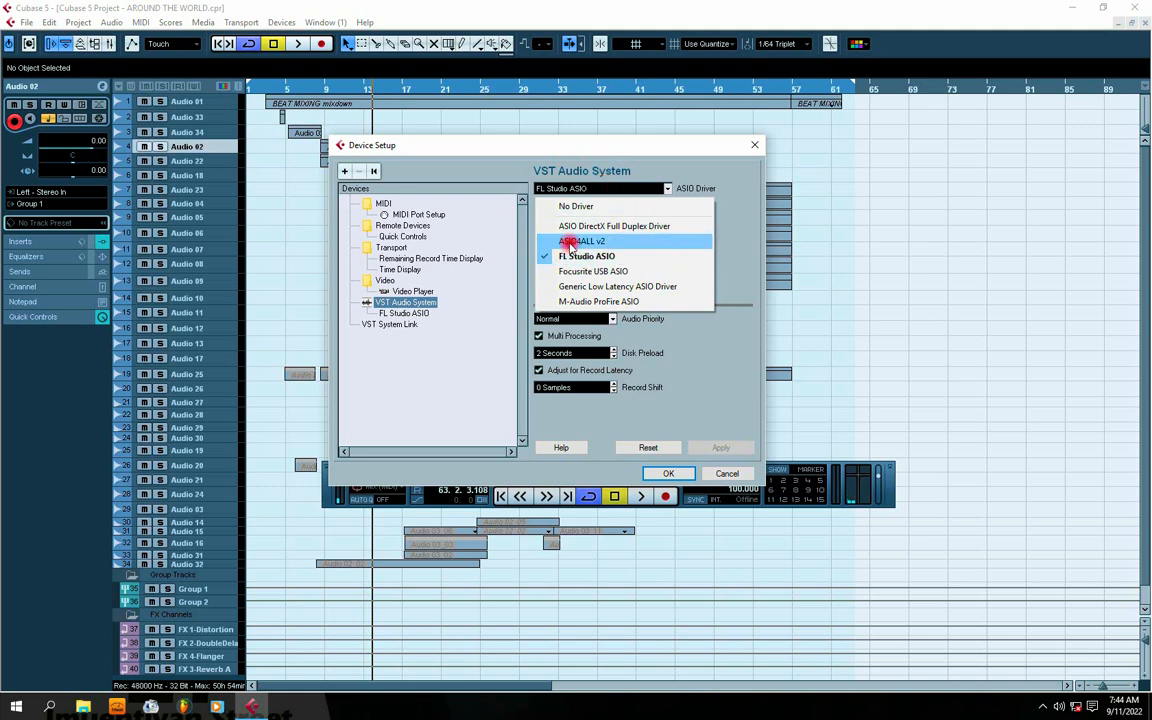